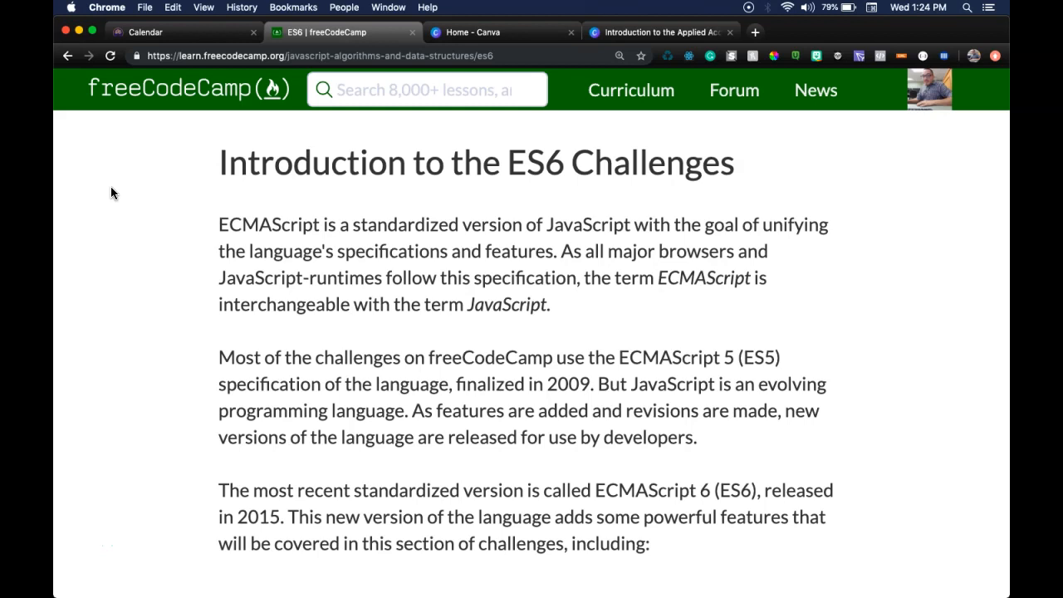
pyautogui.moveTo(133, 133)
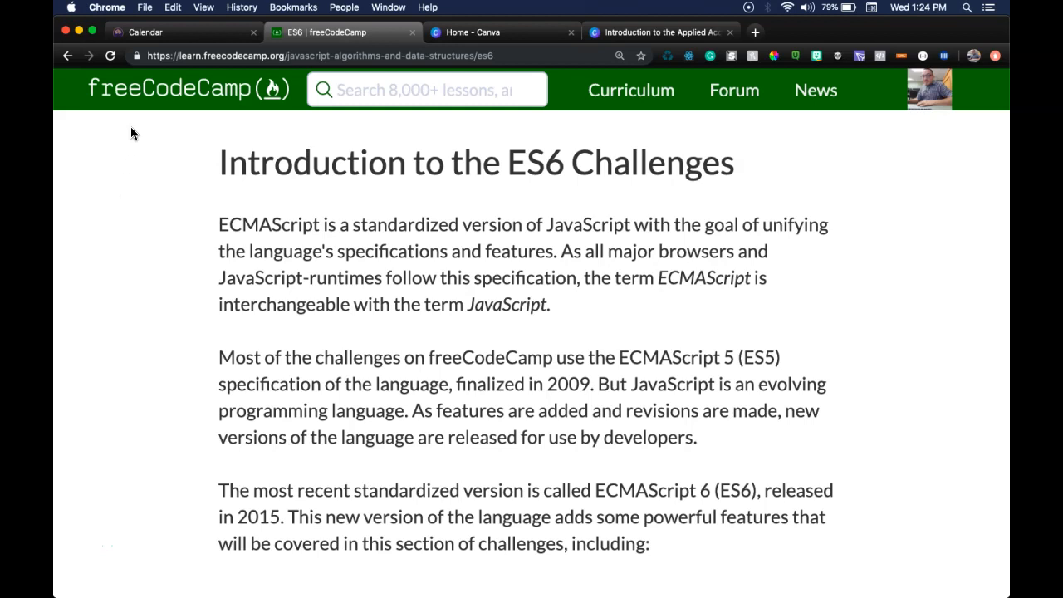
pyautogui.moveTo(292, 129)
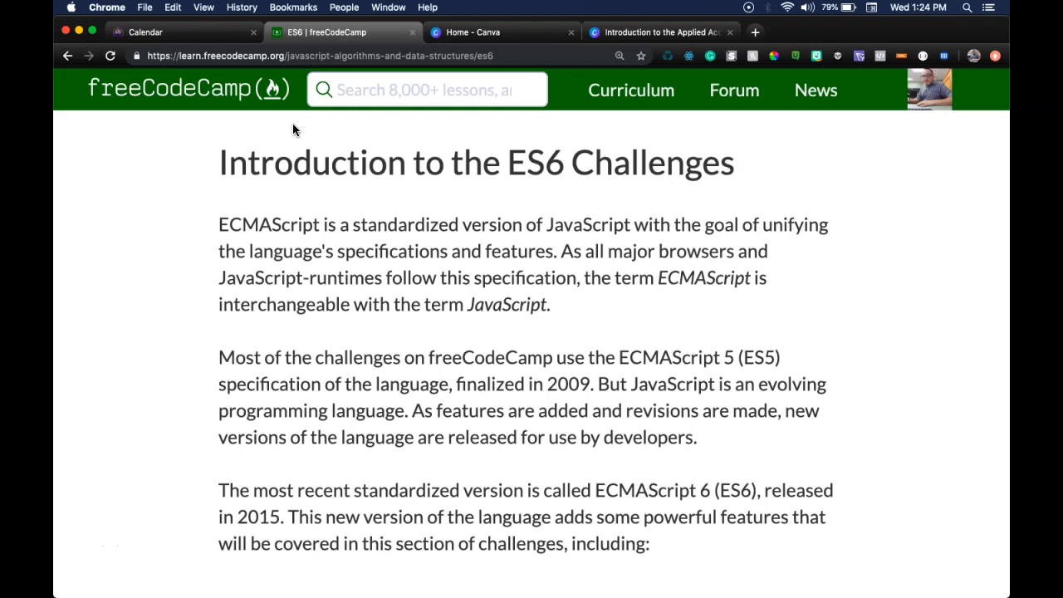
pyautogui.moveTo(624, 216)
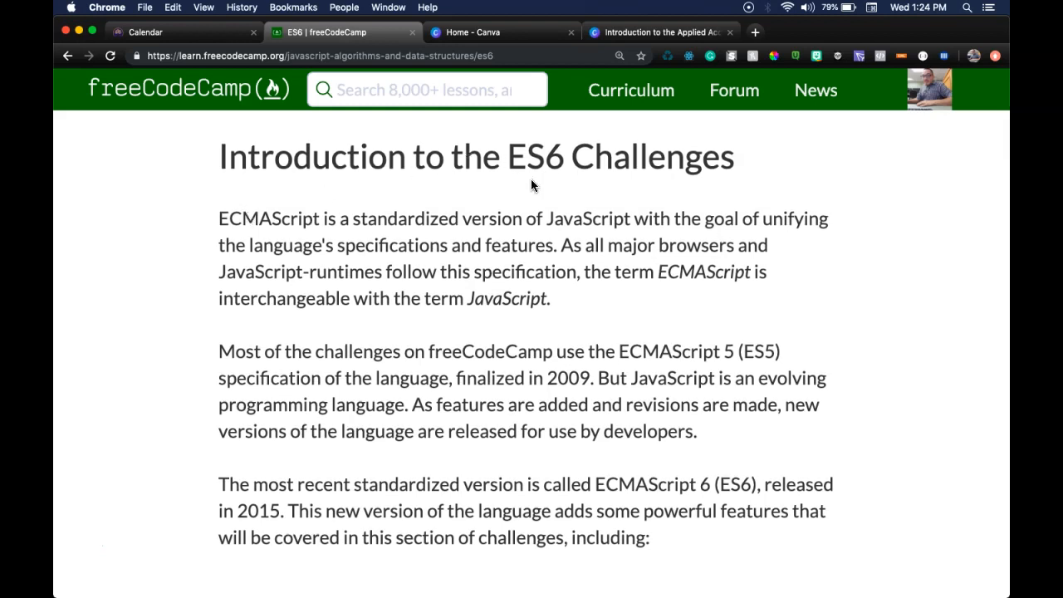
pyautogui.moveTo(282, 233)
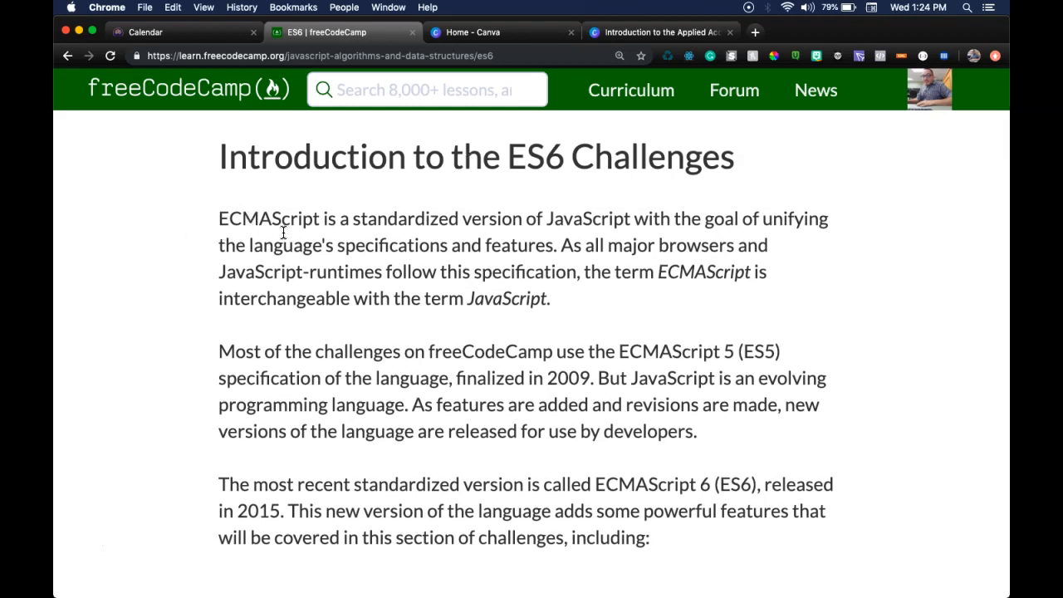
pyautogui.scroll(-3)
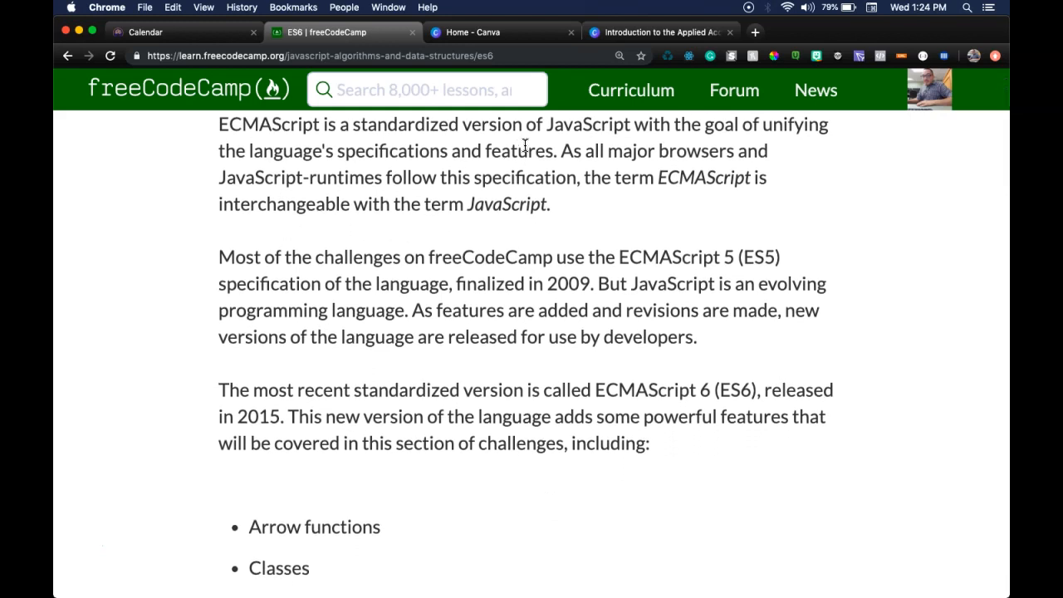
pyautogui.moveTo(276, 186)
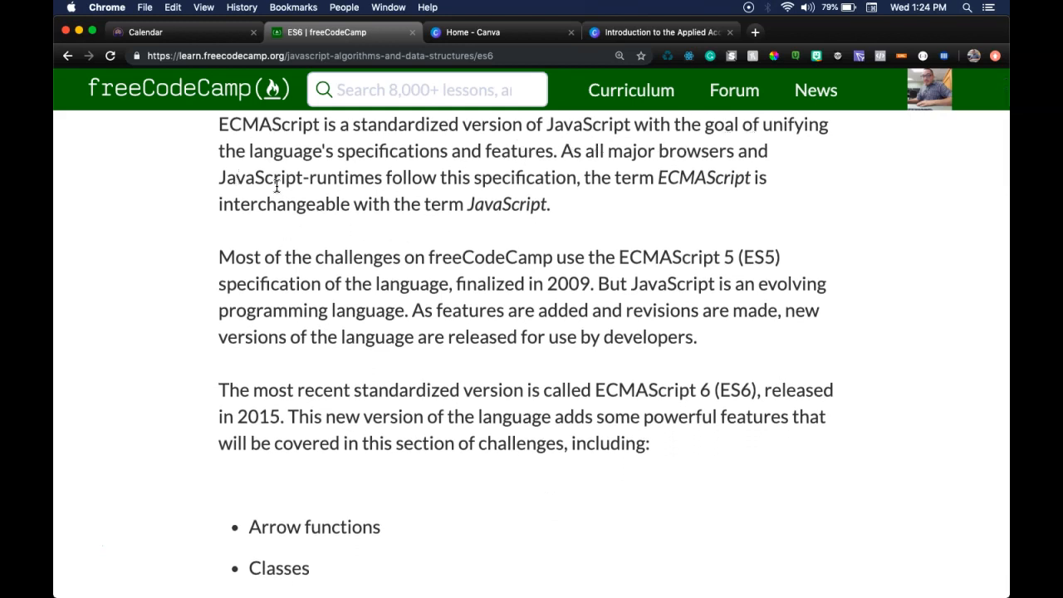
pyautogui.moveTo(554, 166)
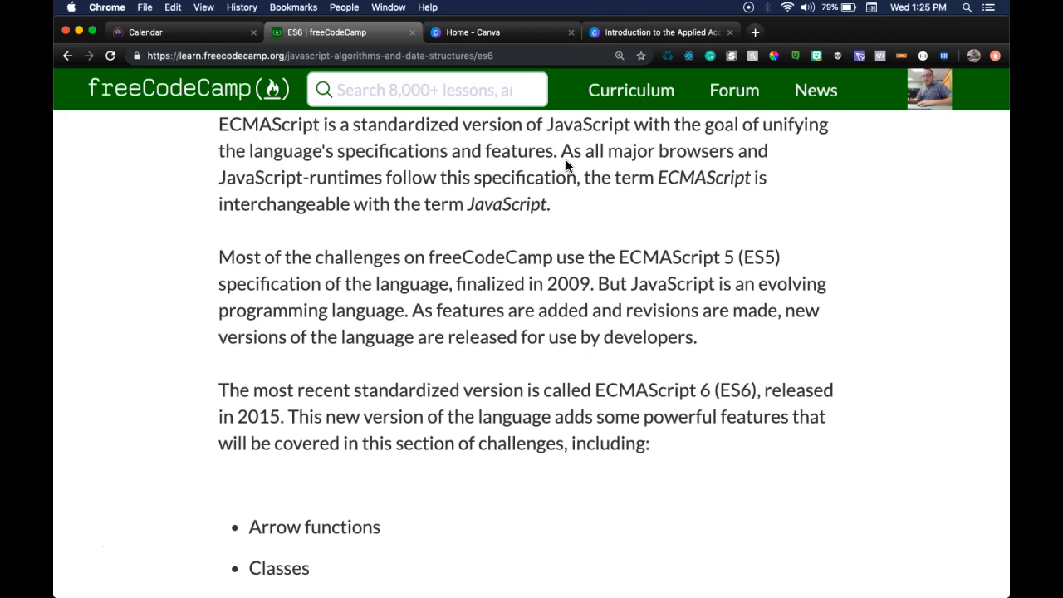
pyautogui.moveTo(406, 206)
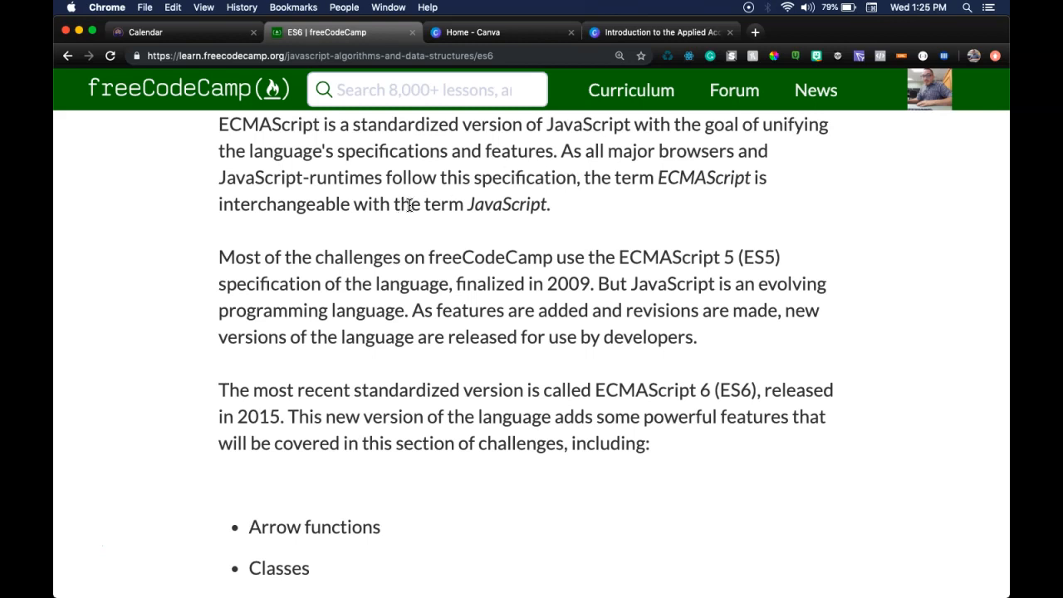
pyautogui.moveTo(578, 196)
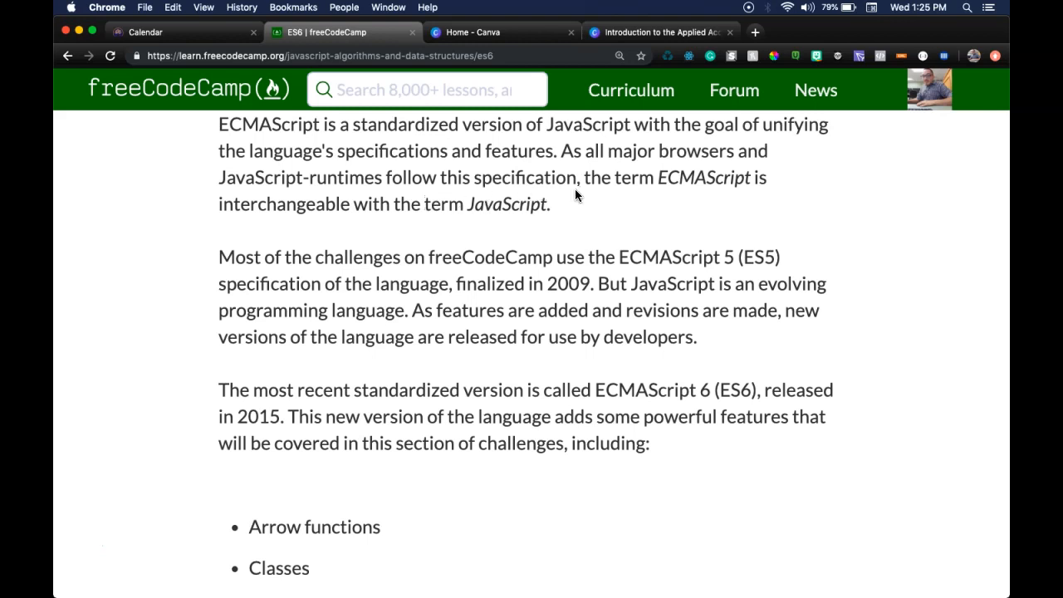
pyautogui.scroll(-3)
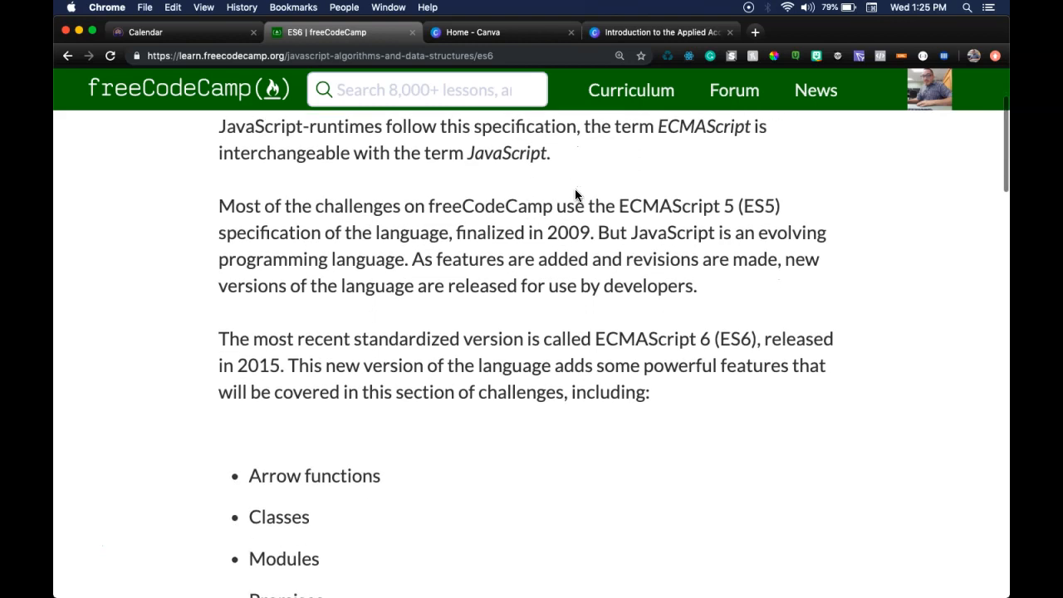
pyautogui.scroll(-3)
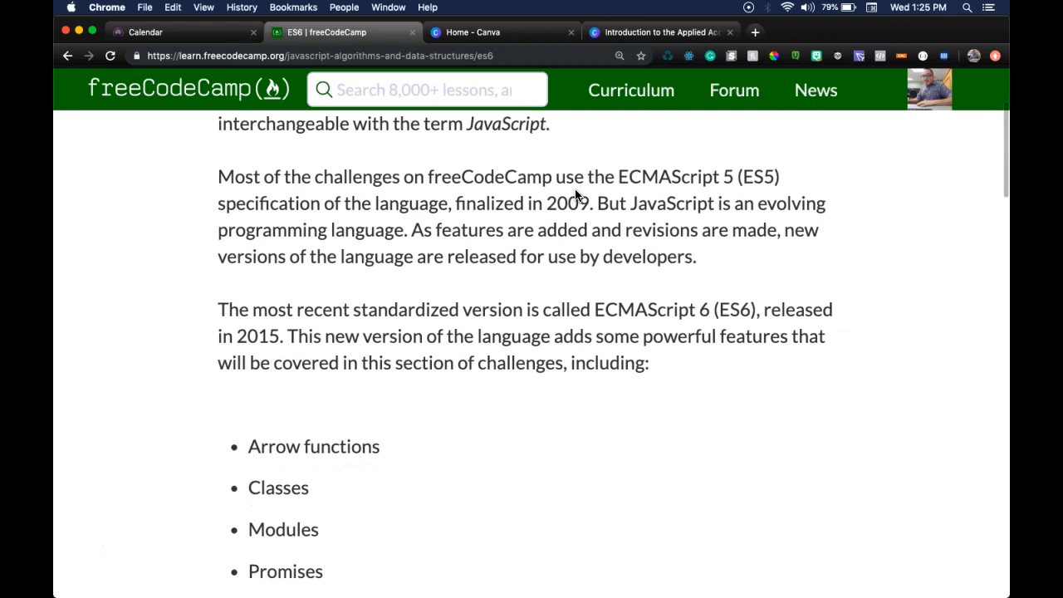
pyautogui.scroll(-3)
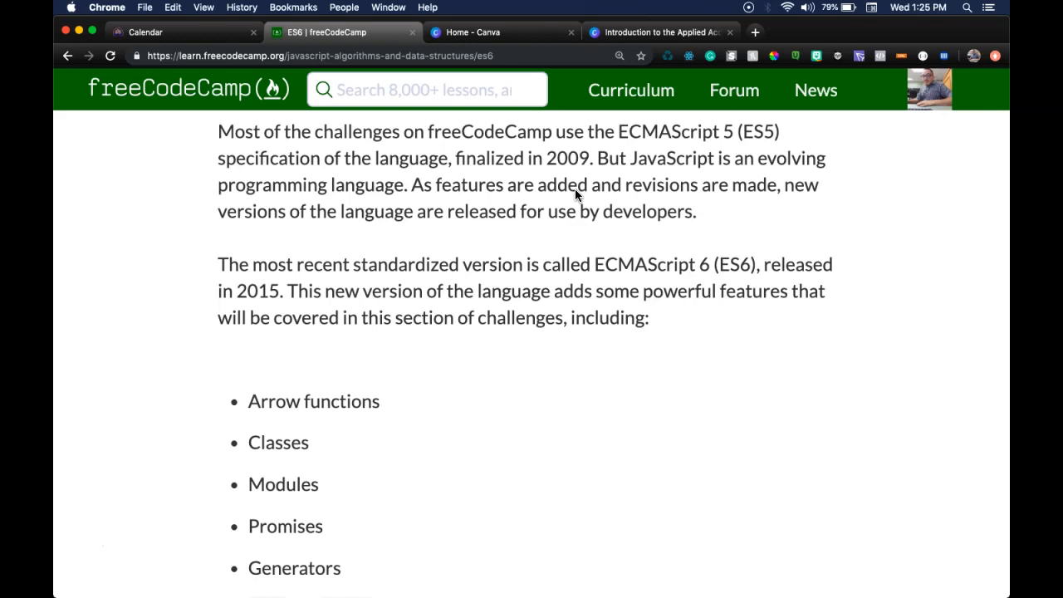
pyautogui.moveTo(628, 190)
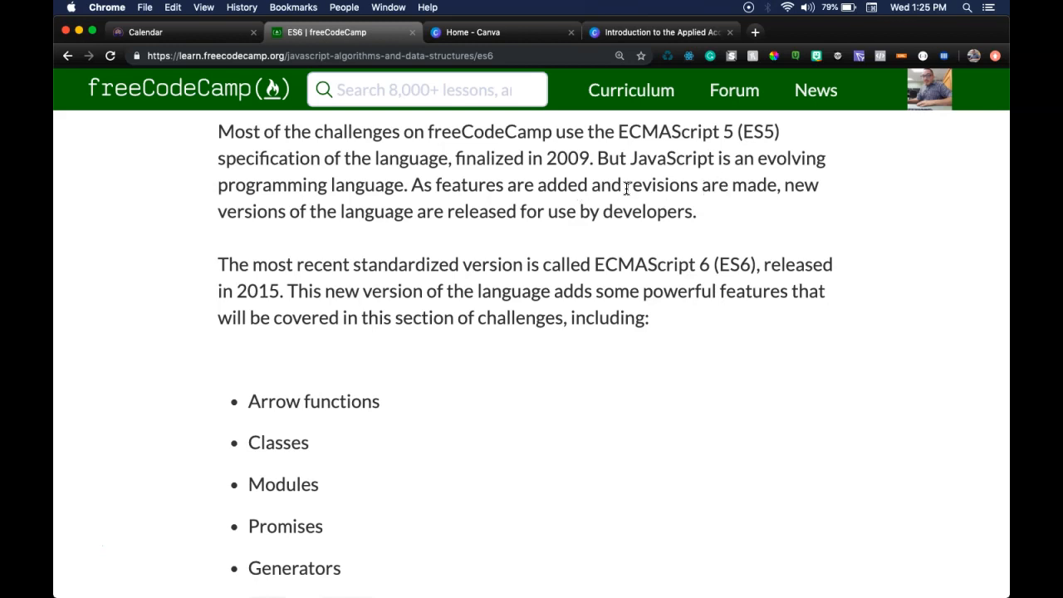
pyautogui.moveTo(312, 230)
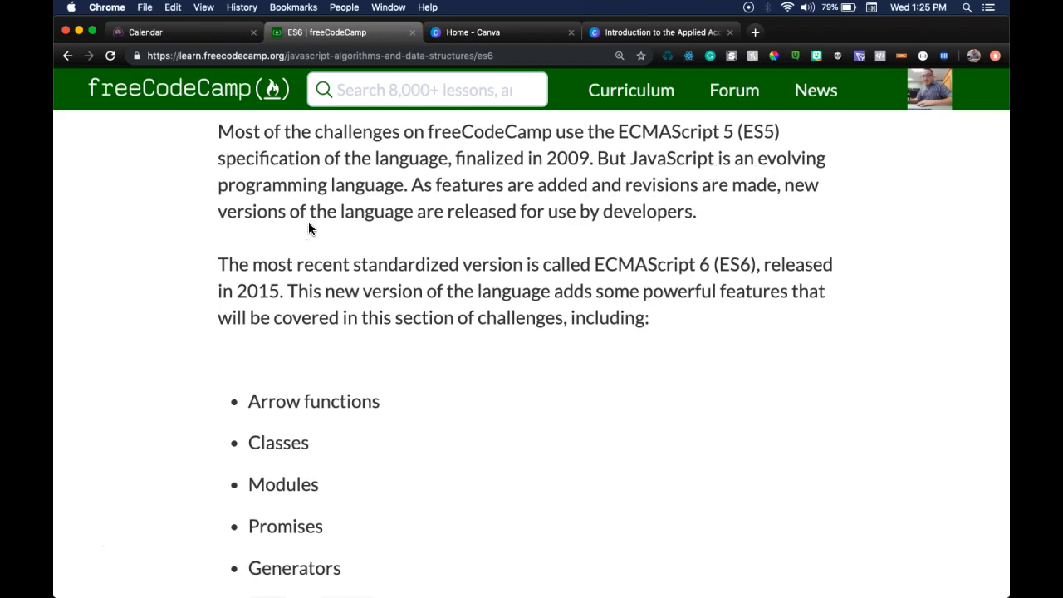
pyautogui.scroll(-3)
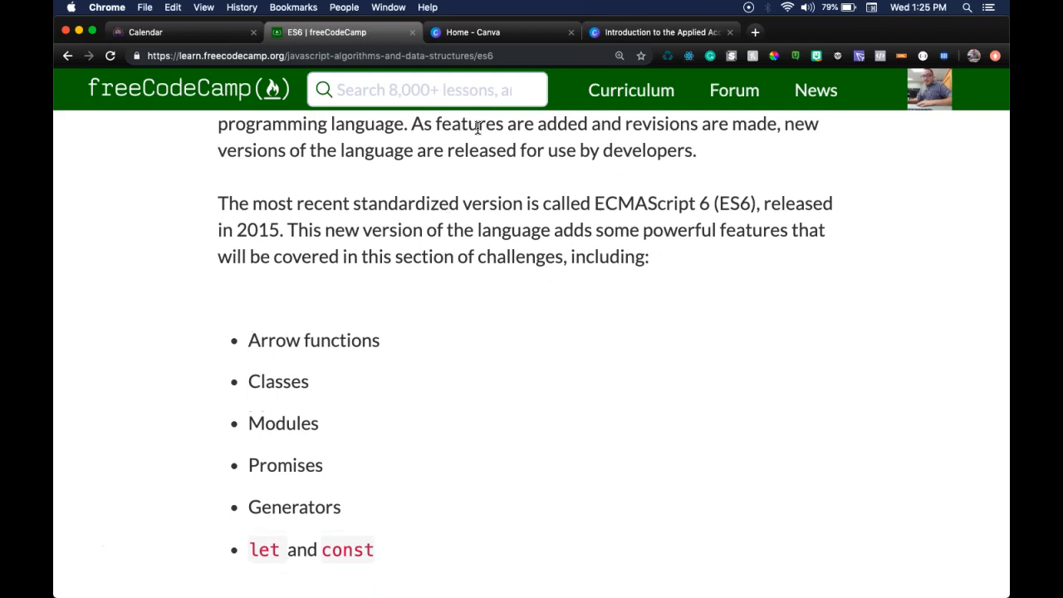
pyautogui.moveTo(562, 166)
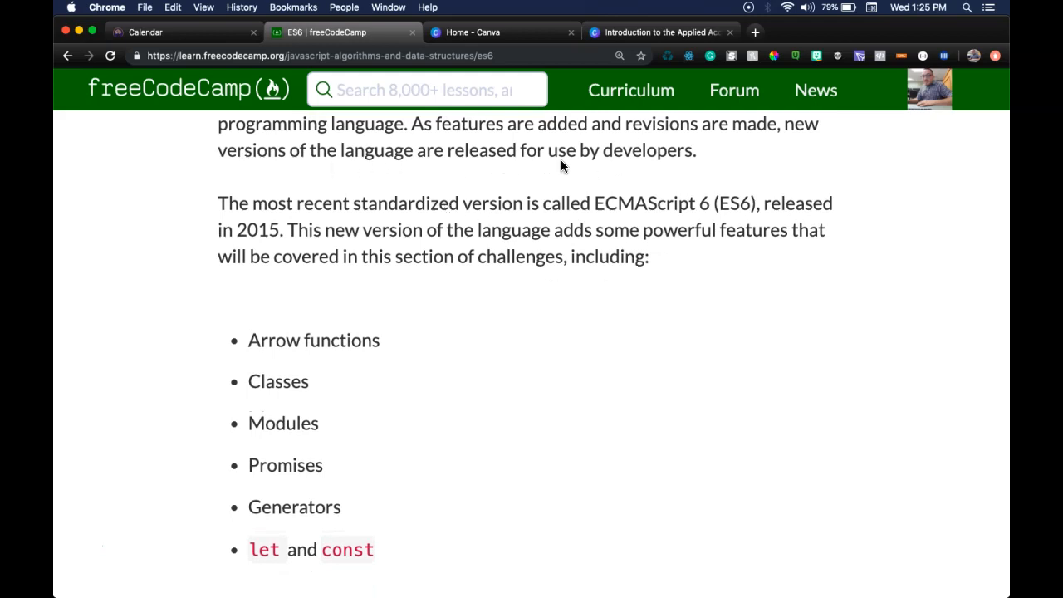
pyautogui.moveTo(267, 225)
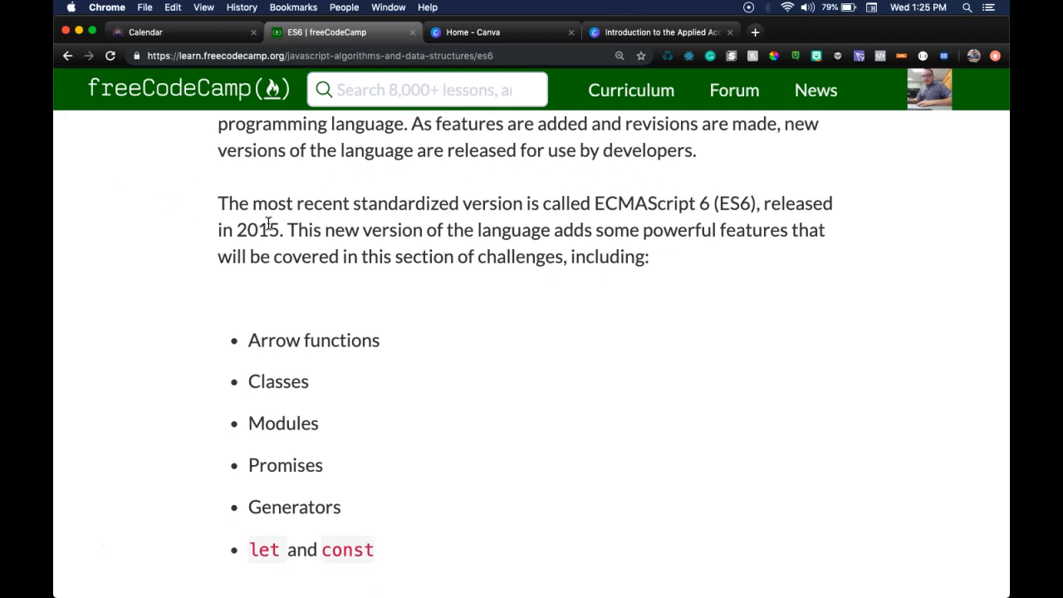
pyautogui.scroll(-3)
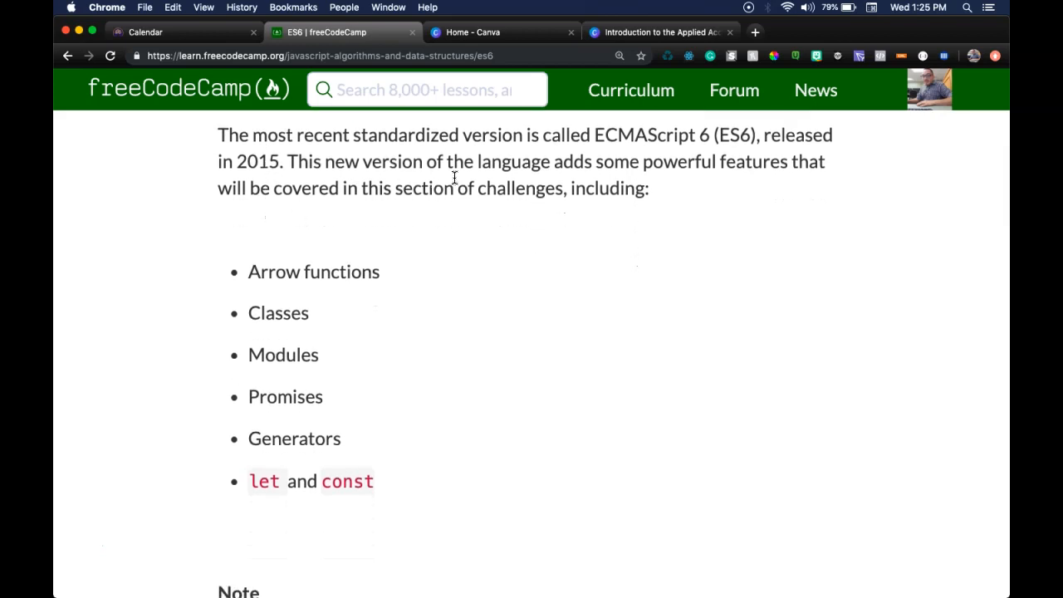
pyautogui.moveTo(756, 141)
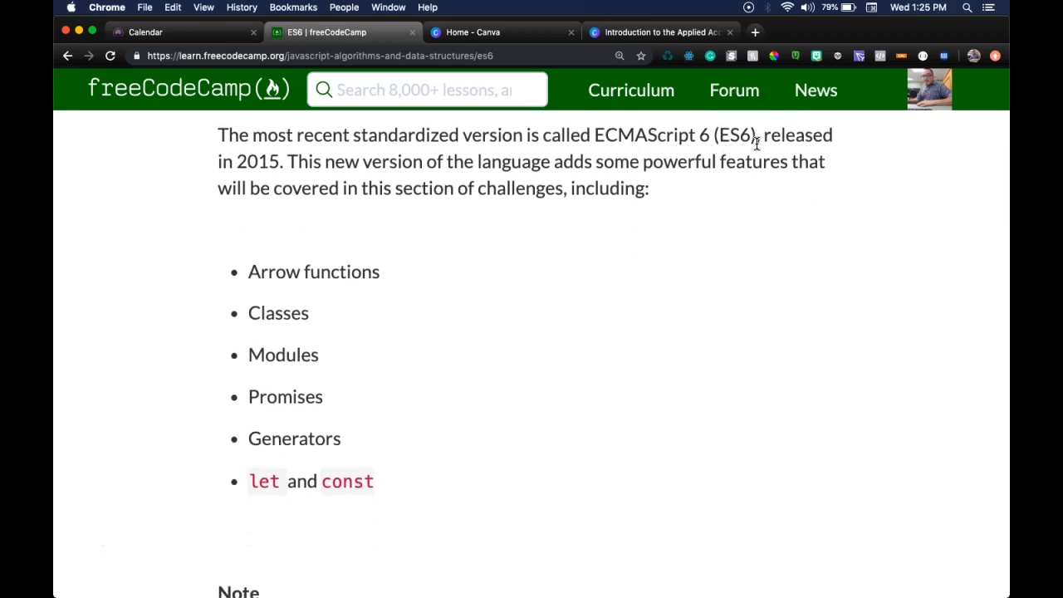
pyautogui.moveTo(90, 196)
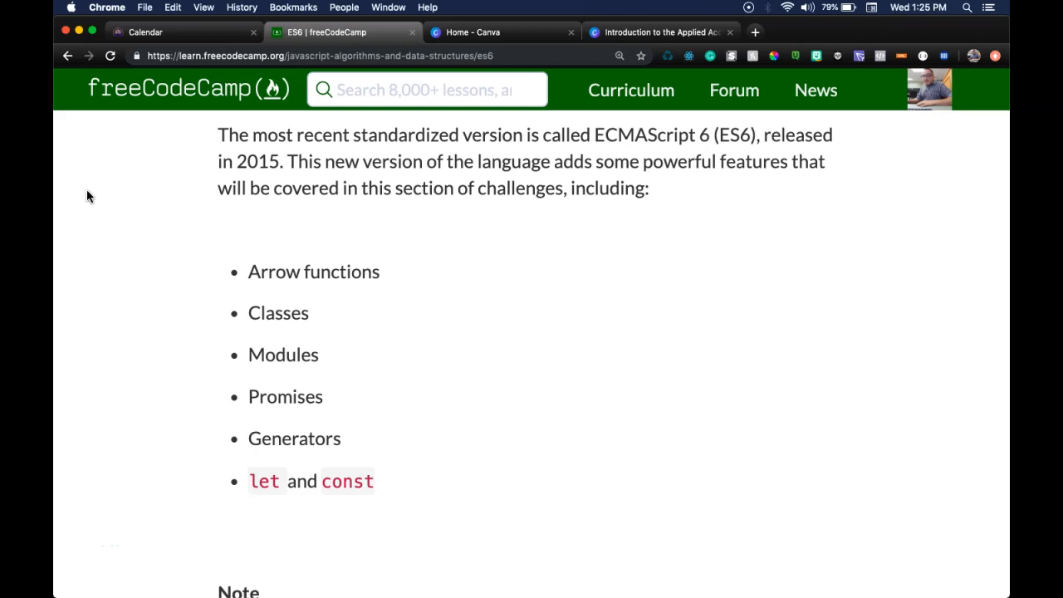
pyautogui.moveTo(298, 180)
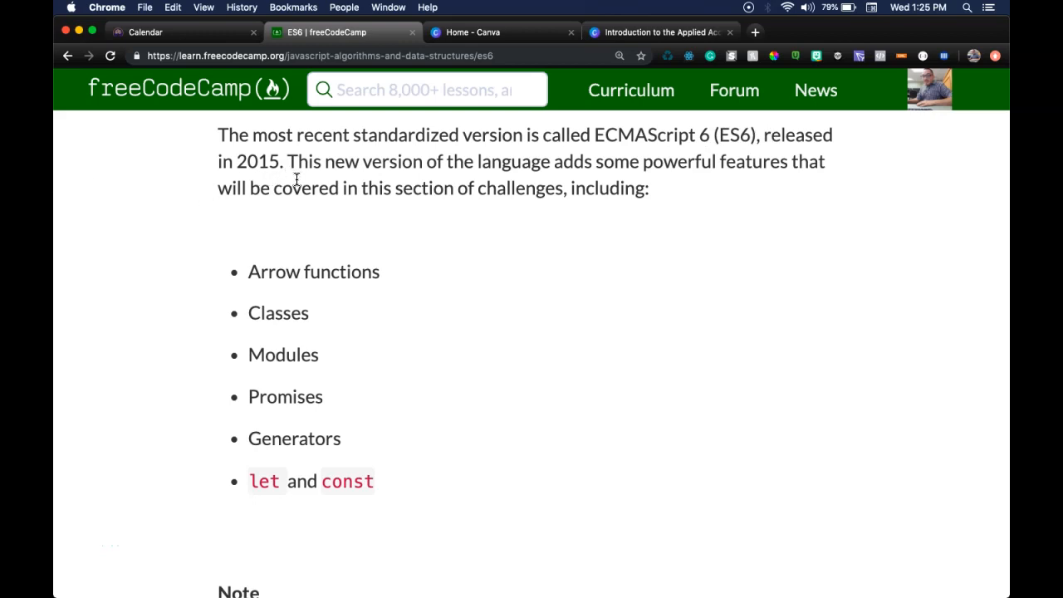
pyautogui.scroll(-3)
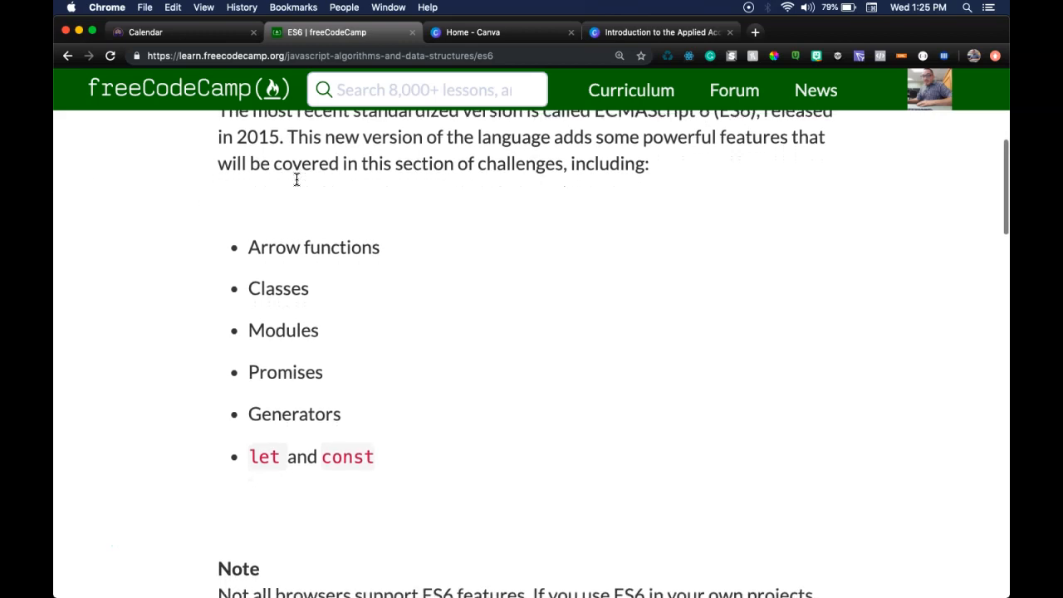
pyautogui.scroll(-3)
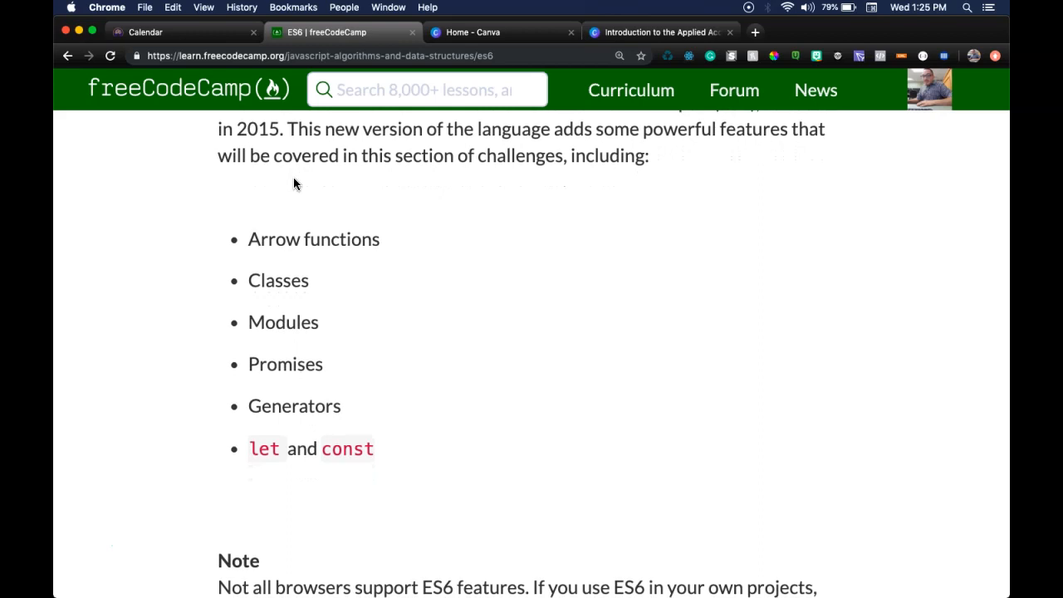
pyautogui.moveTo(579, 196)
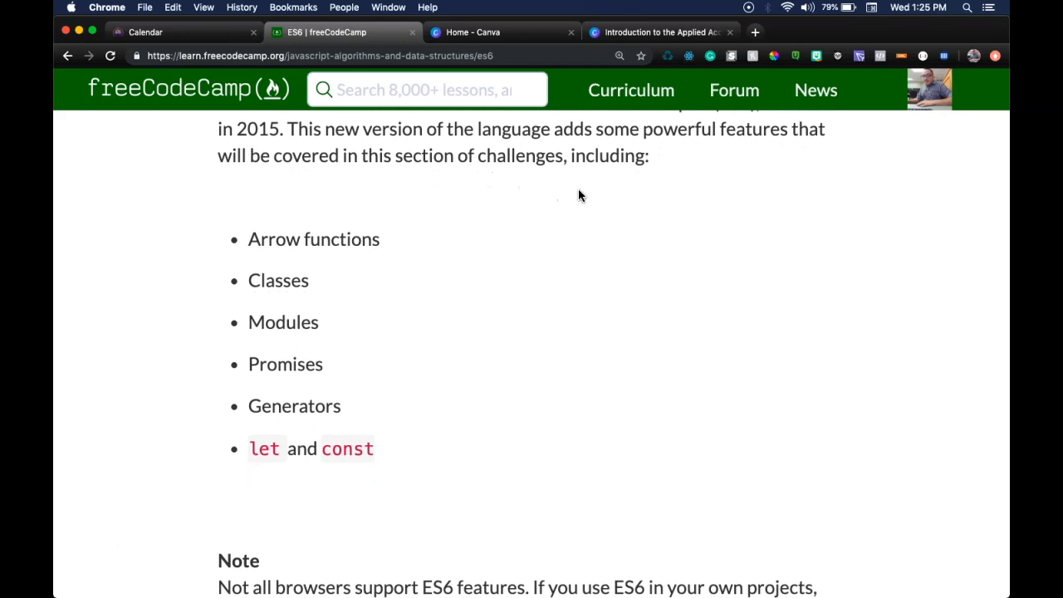
pyautogui.moveTo(332, 229)
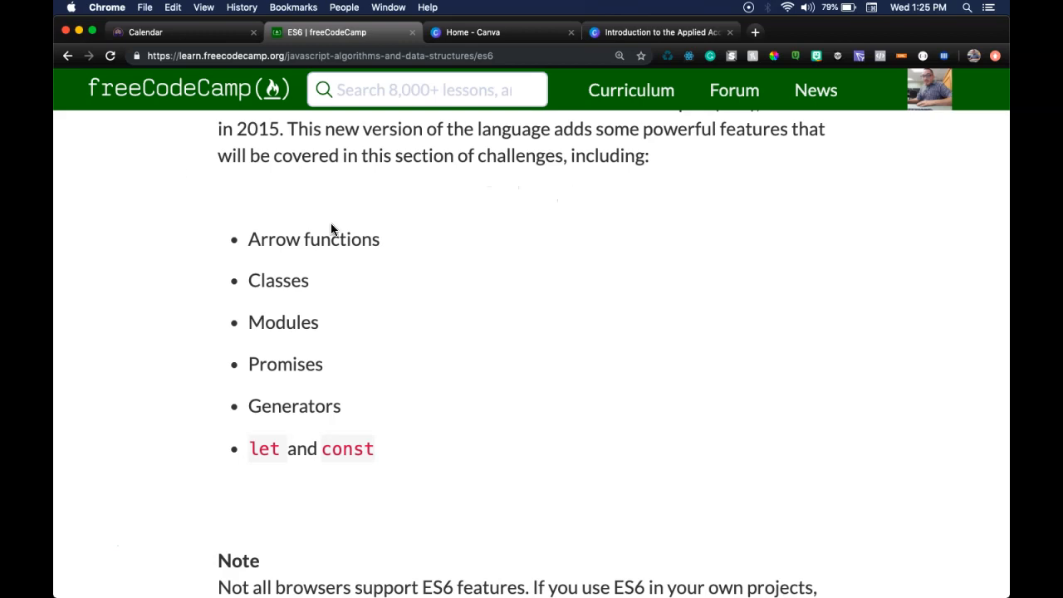
pyautogui.moveTo(282, 352)
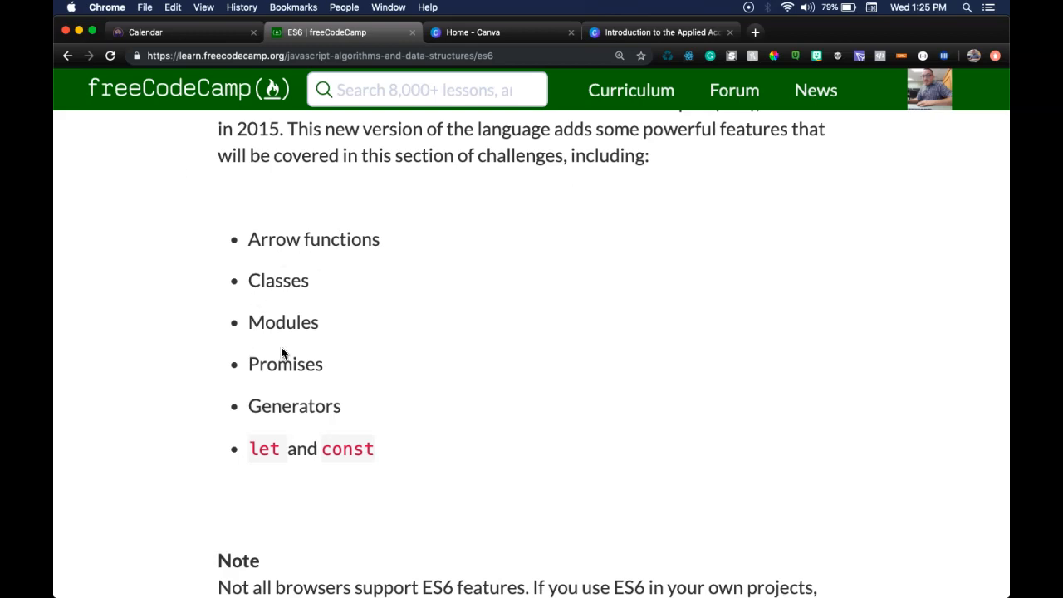
pyautogui.moveTo(331, 424)
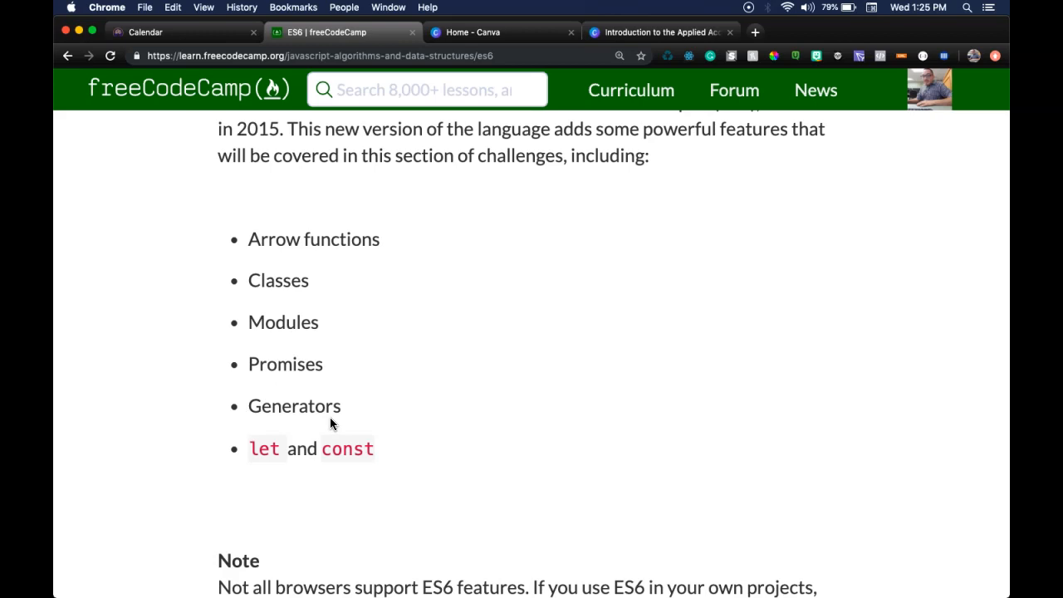
pyautogui.moveTo(395, 470)
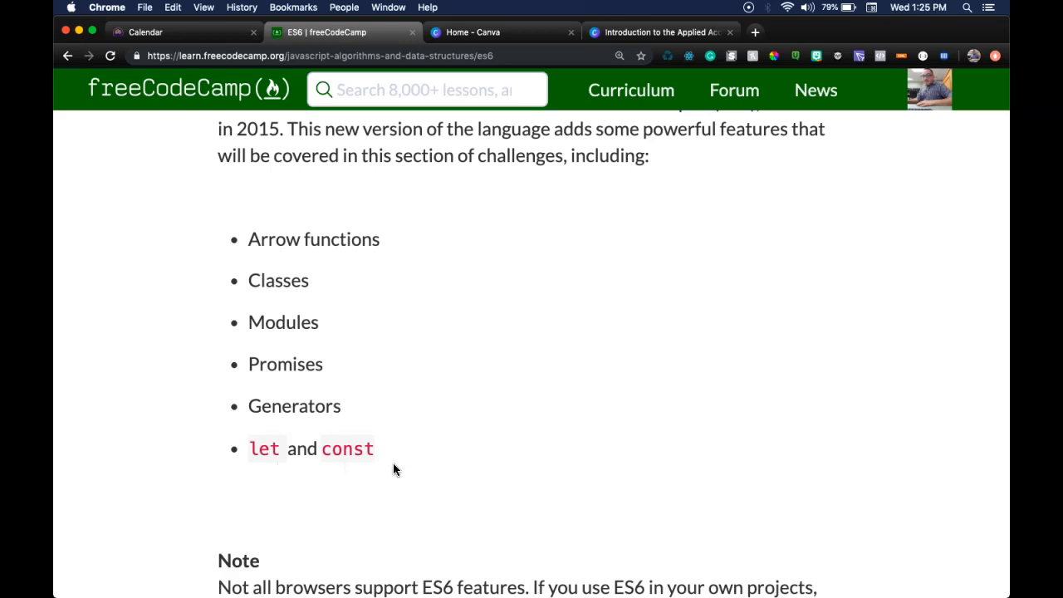
pyautogui.moveTo(429, 229)
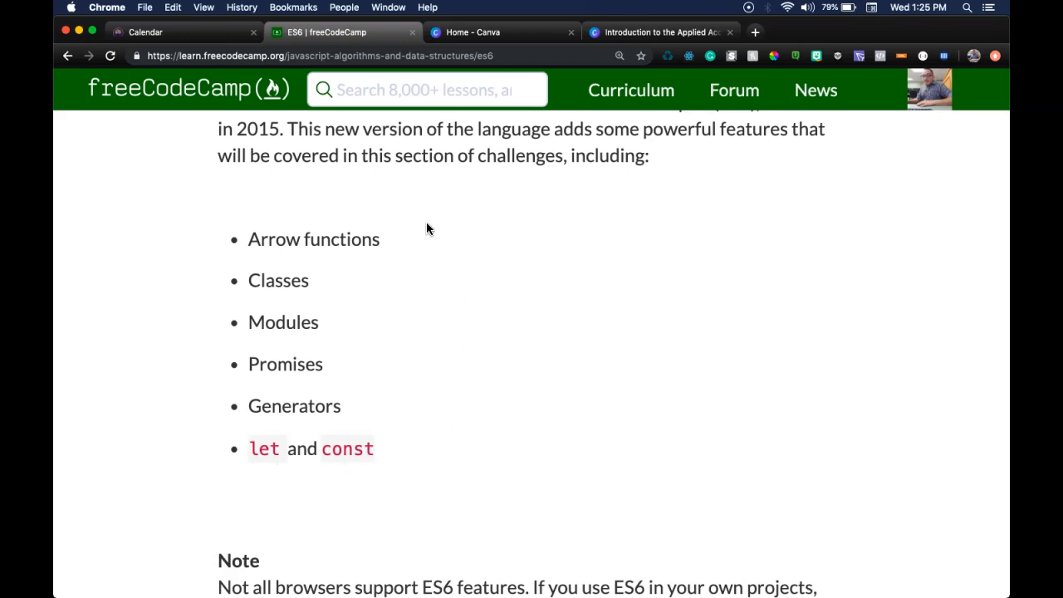
pyautogui.moveTo(359, 358)
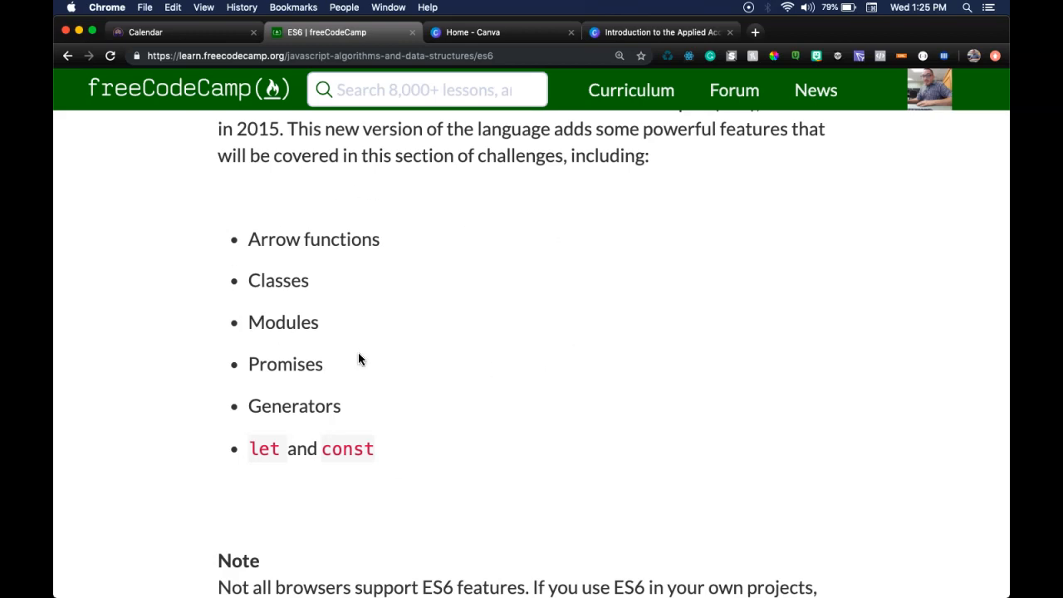
pyautogui.moveTo(509, 349)
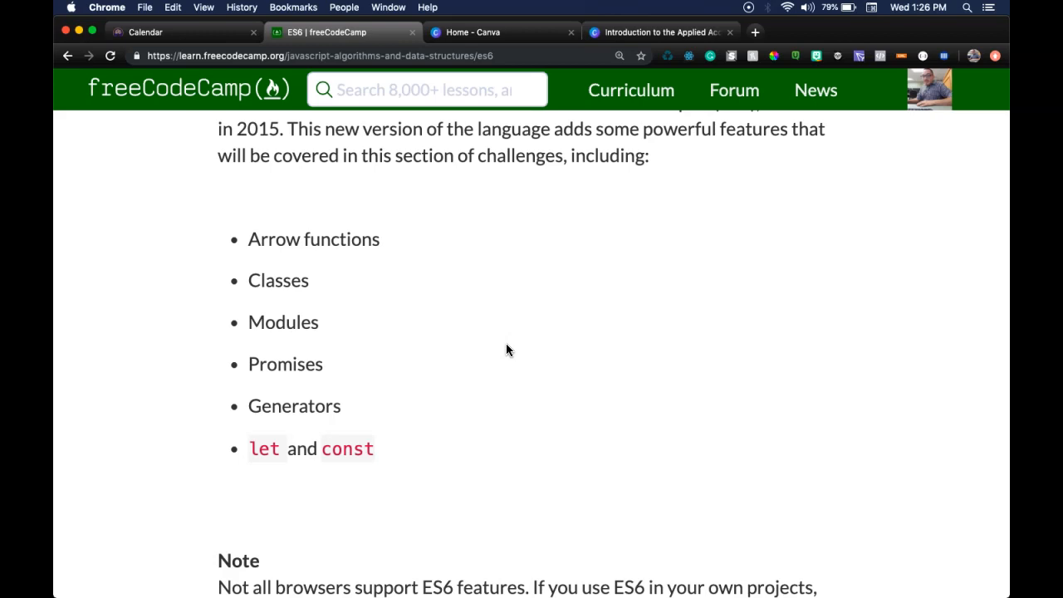
pyautogui.scroll(-3)
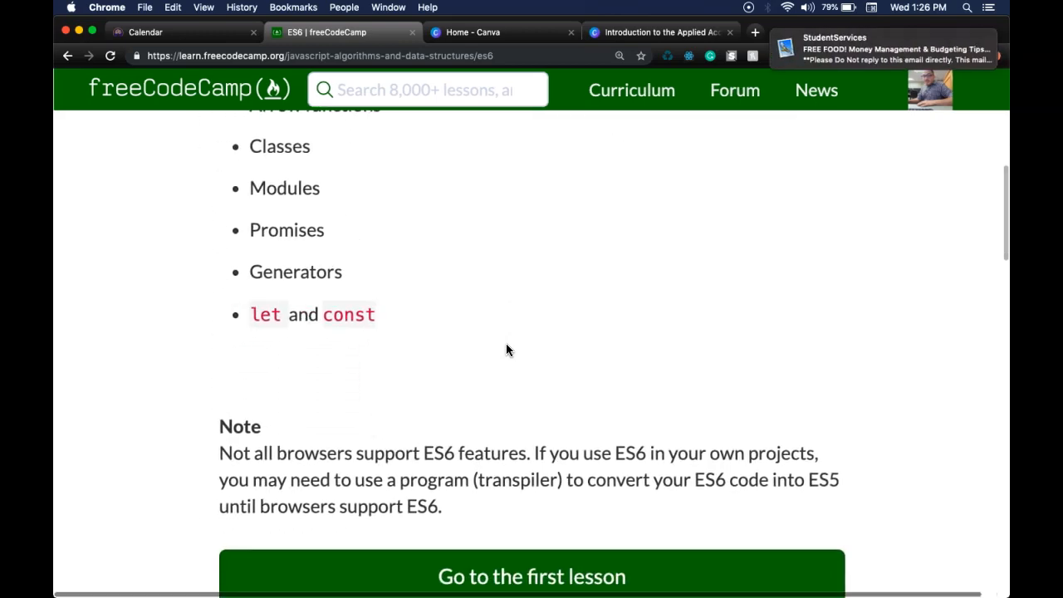
pyautogui.scroll(-3)
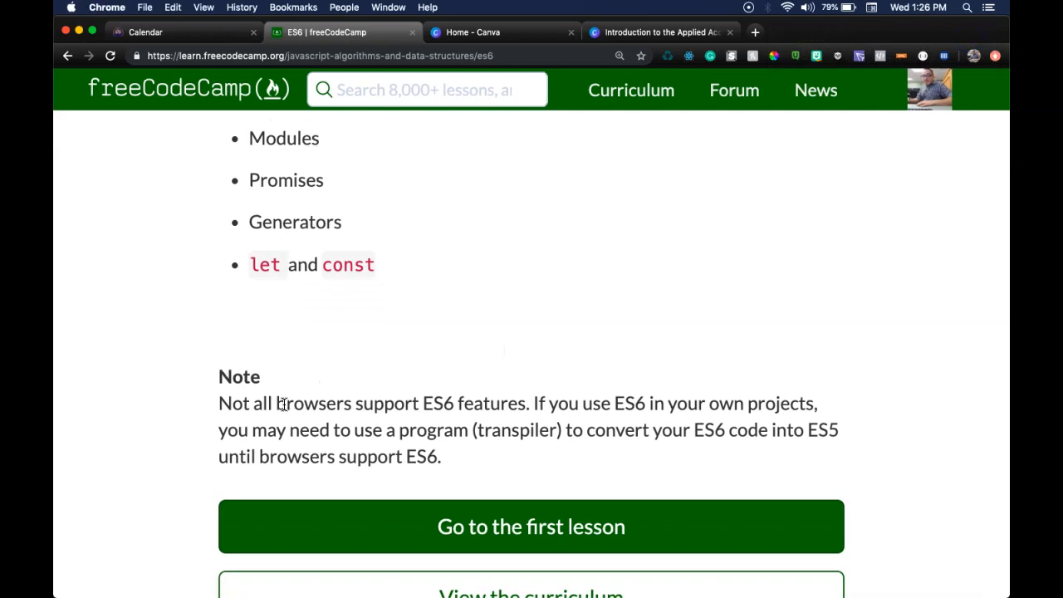
pyautogui.moveTo(672, 395)
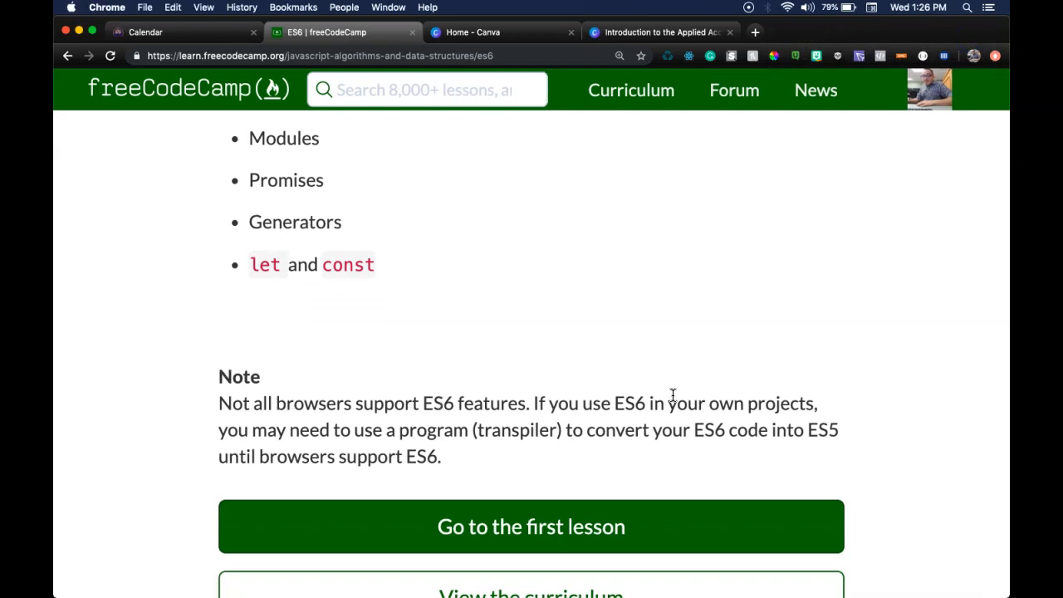
pyautogui.moveTo(435, 440)
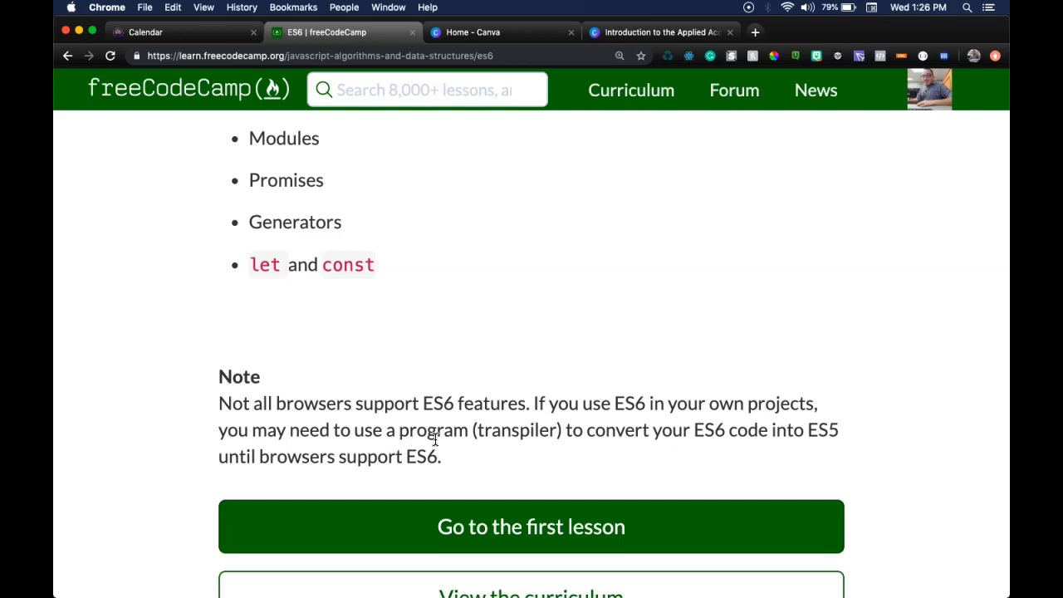
pyautogui.moveTo(545, 431)
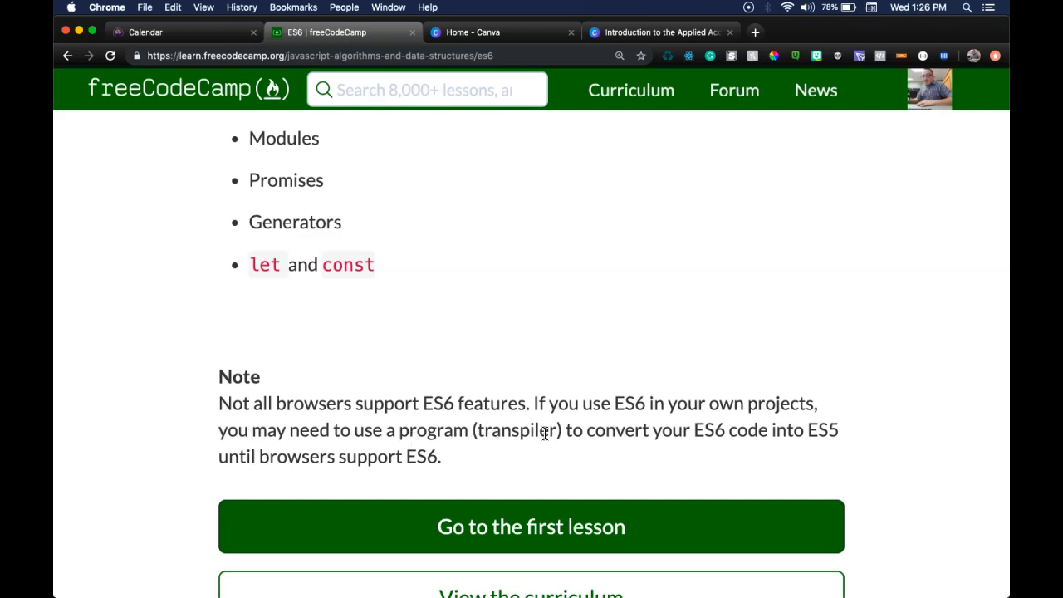
pyautogui.moveTo(804, 438)
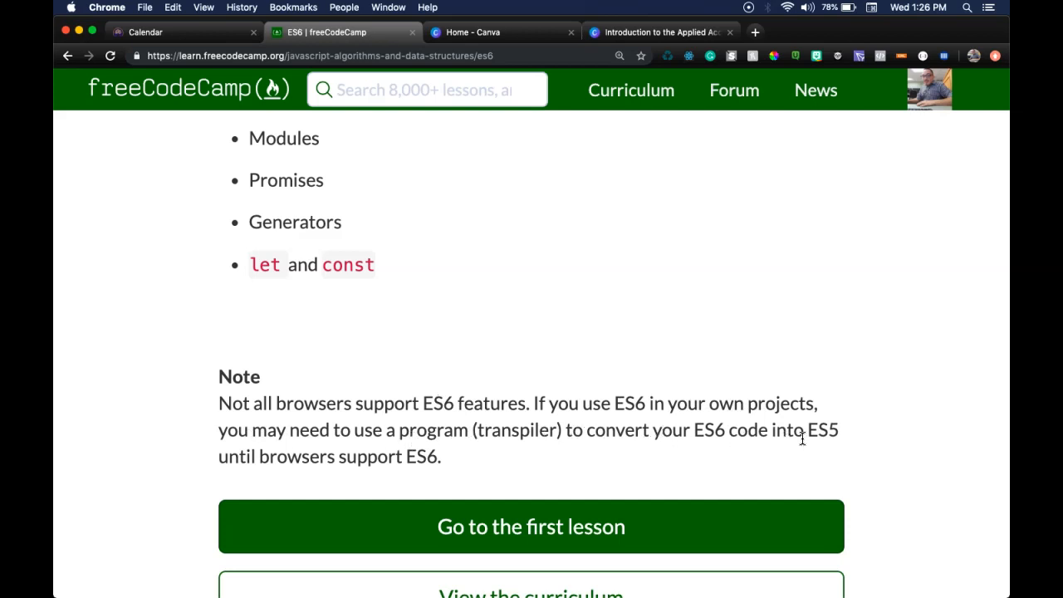
pyautogui.scroll(-3)
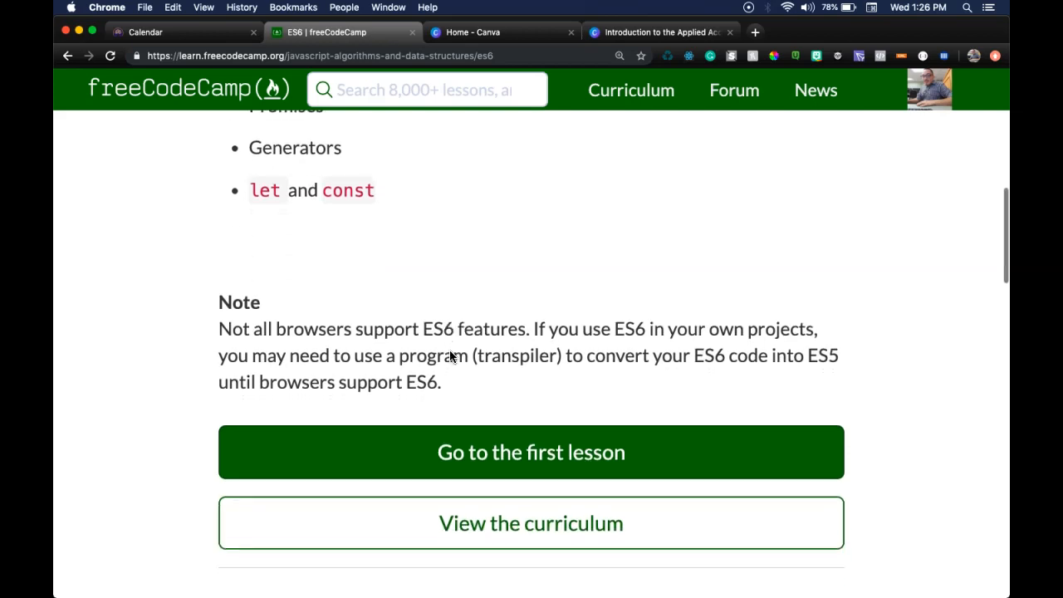
pyautogui.scroll(-3)
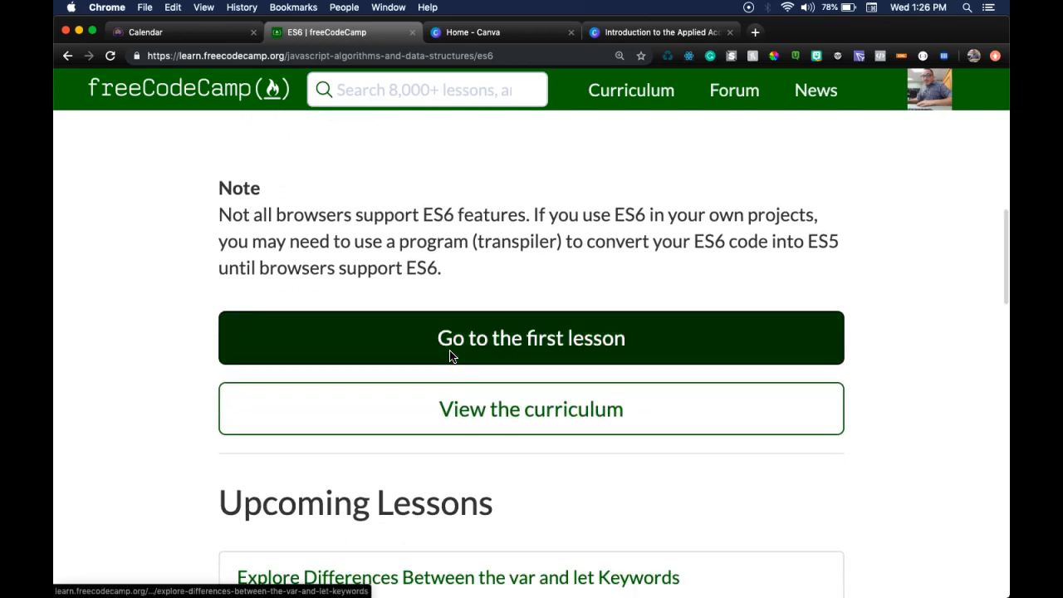
pyautogui.scroll(3)
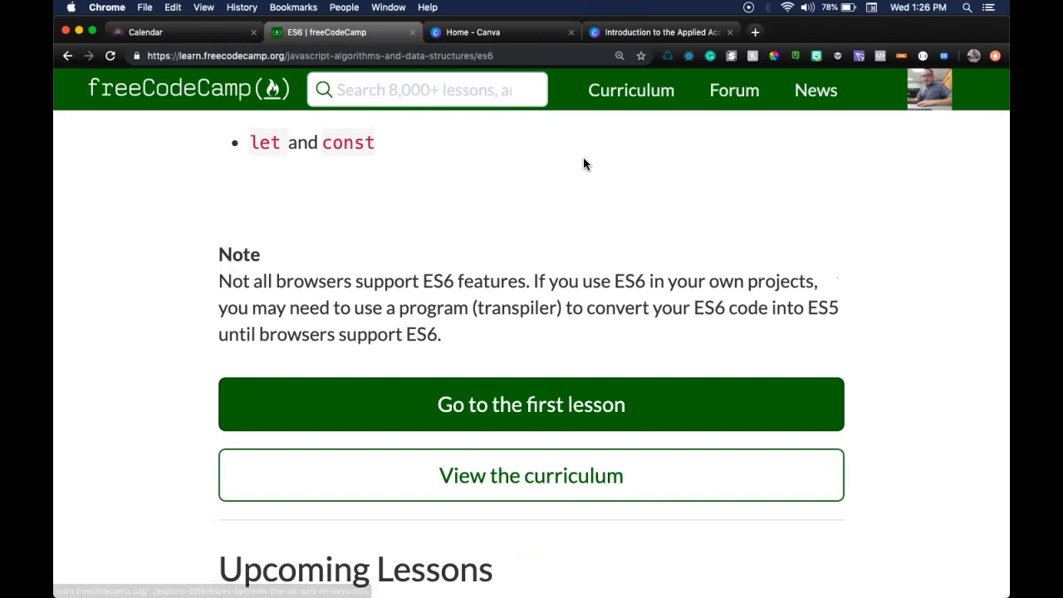
pyautogui.moveTo(235, 308)
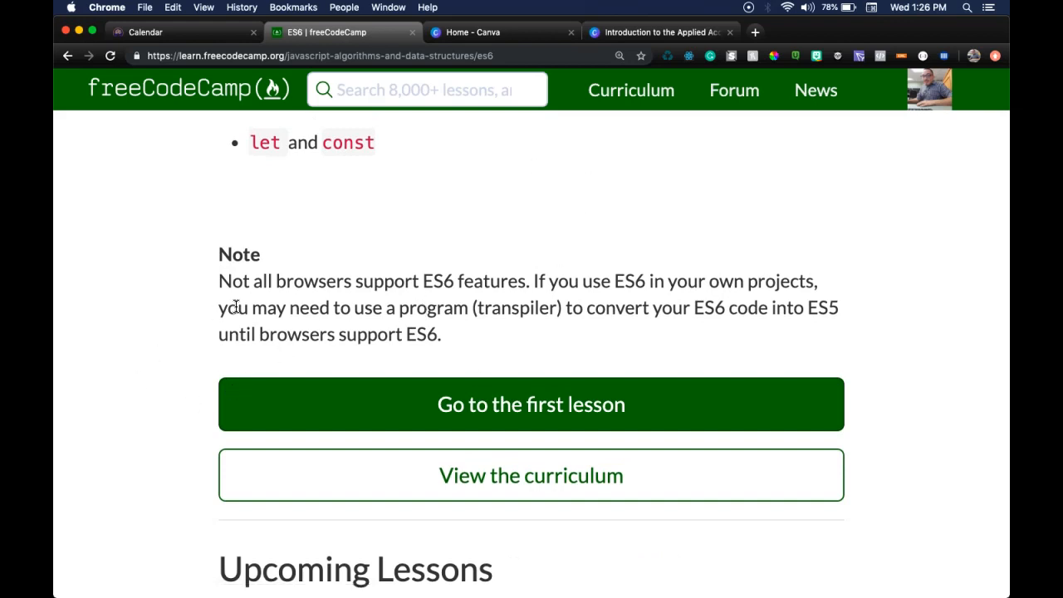